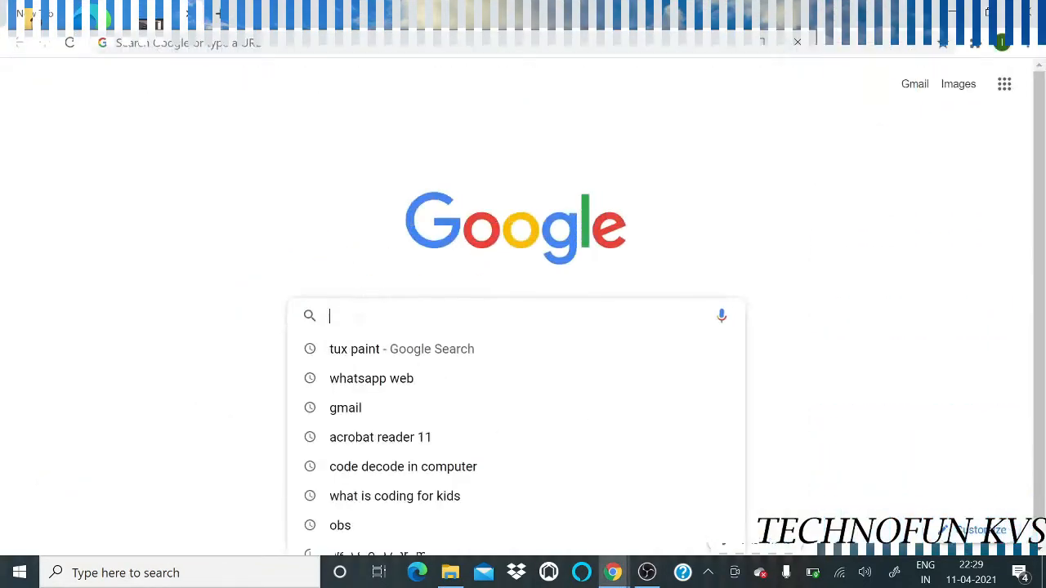
- Search Google for 'tux paint' and reach the tuxpaint.org download page
{"action": "type", "text": "tux paint"}
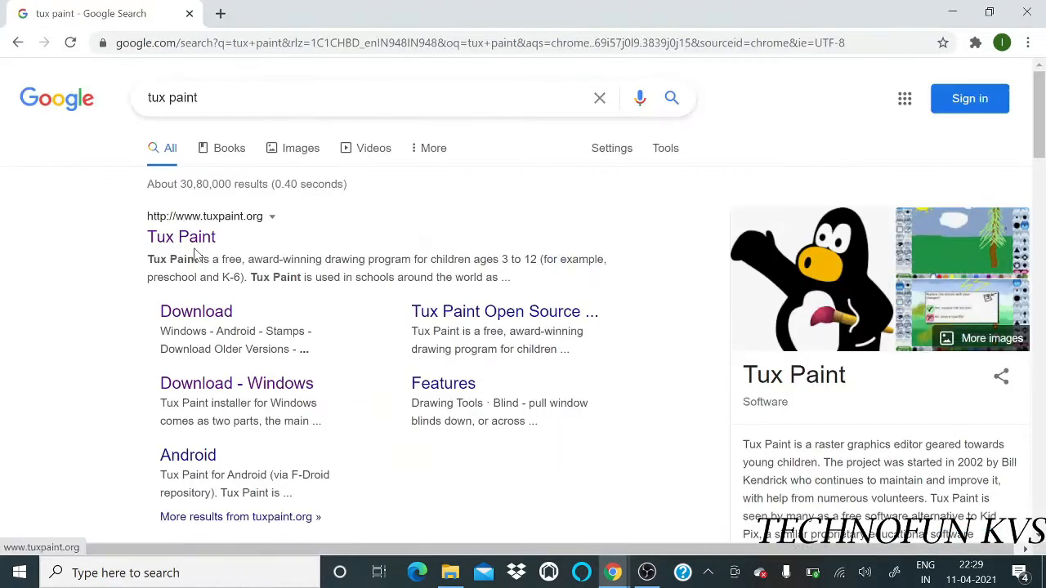
{"action": "mouse_move", "coordinate": [180, 236]}
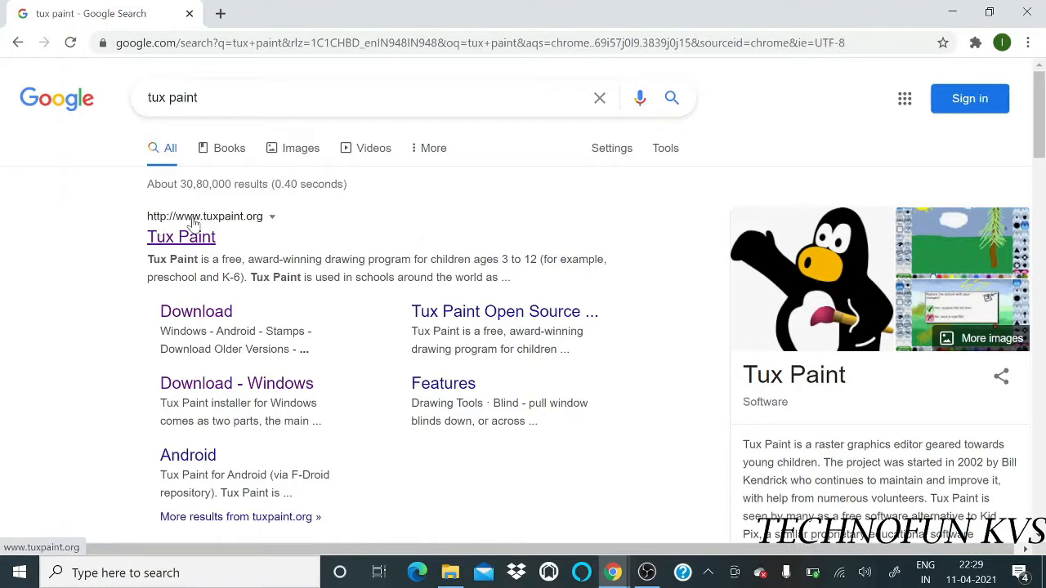
{"action": "mouse_move", "coordinate": [248, 227]}
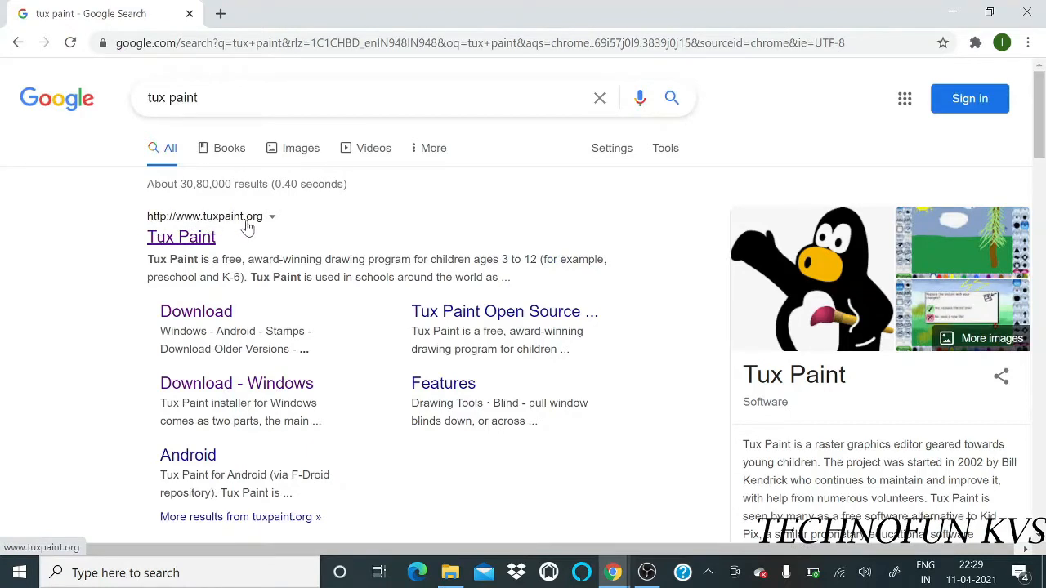
{"action": "mouse_move", "coordinate": [196, 245]}
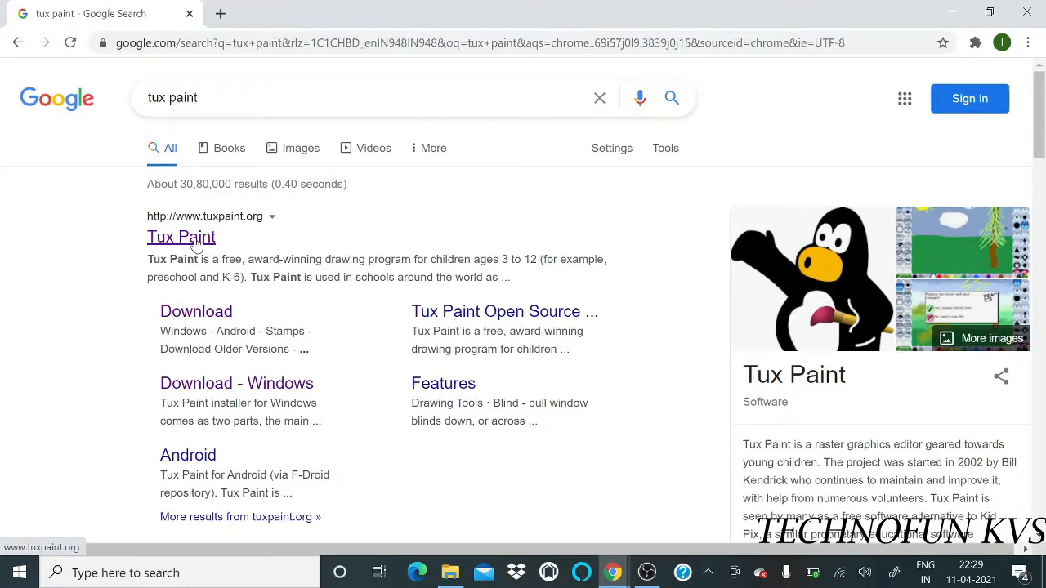
{"action": "left_click", "coordinate": [180, 236]}
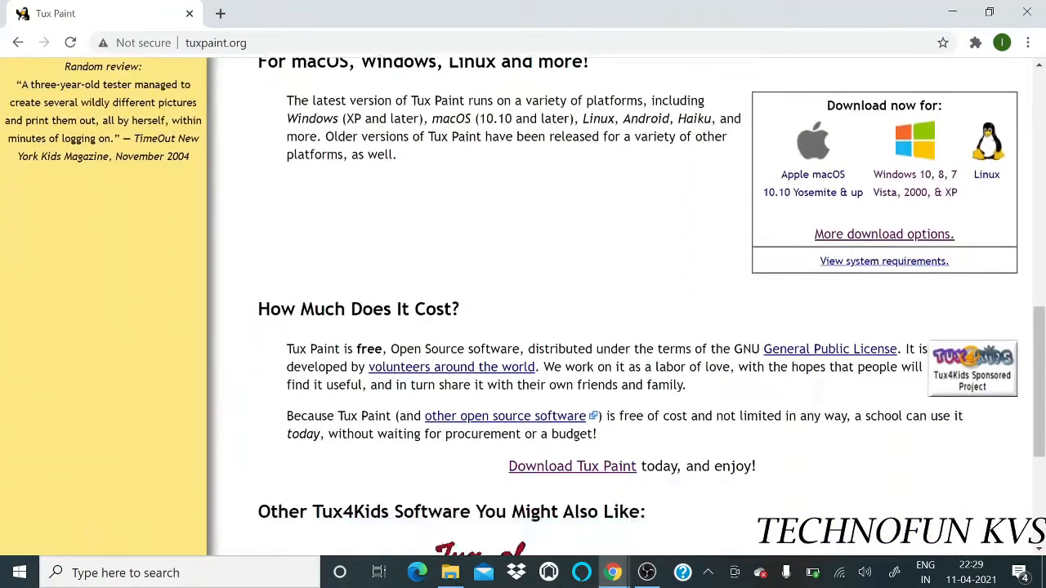
{"action": "scroll", "scroll_direction": "down", "scroll_amount": 3}
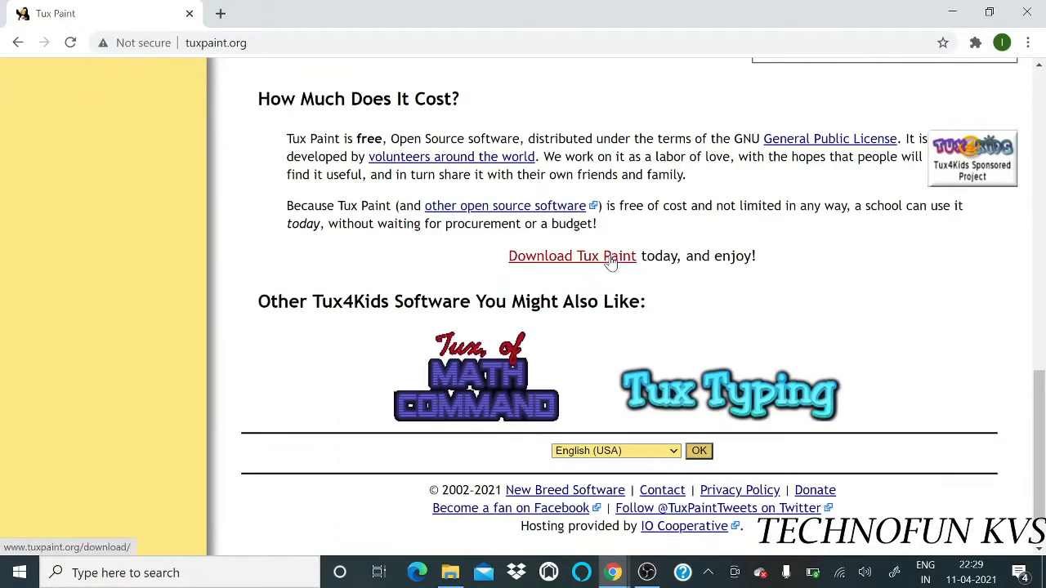
{"action": "left_click", "coordinate": [572, 255]}
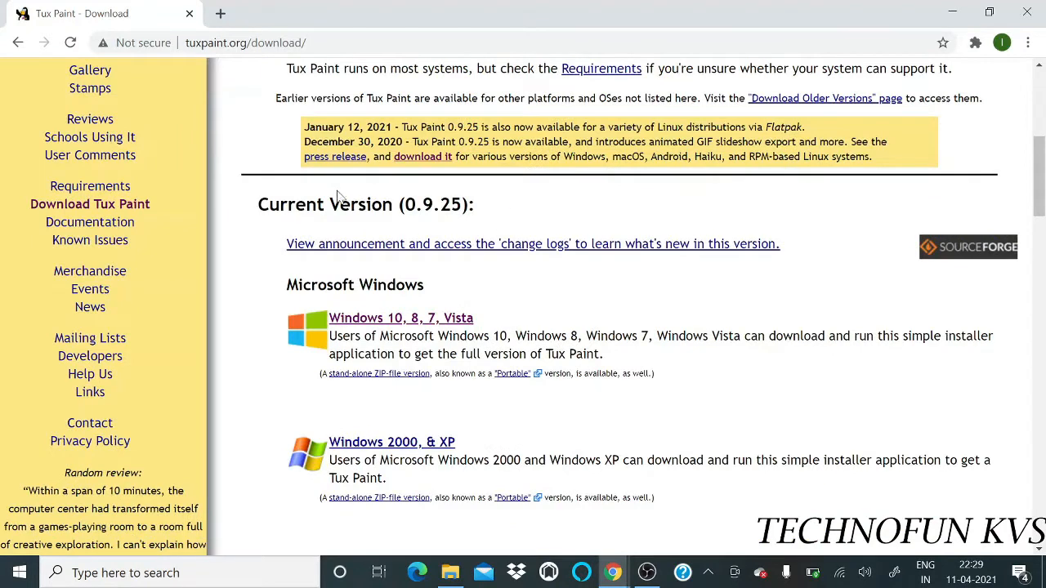
{"action": "mouse_move", "coordinate": [386, 273]}
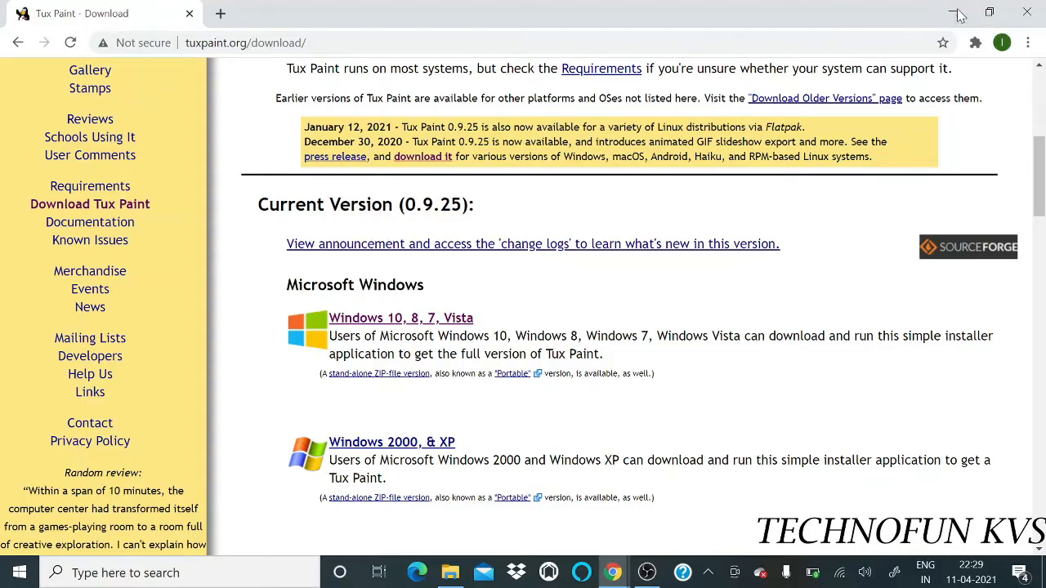
- Review This PC's About specifications in Settings, then close Settings
{"action": "left_click", "coordinate": [958, 12]}
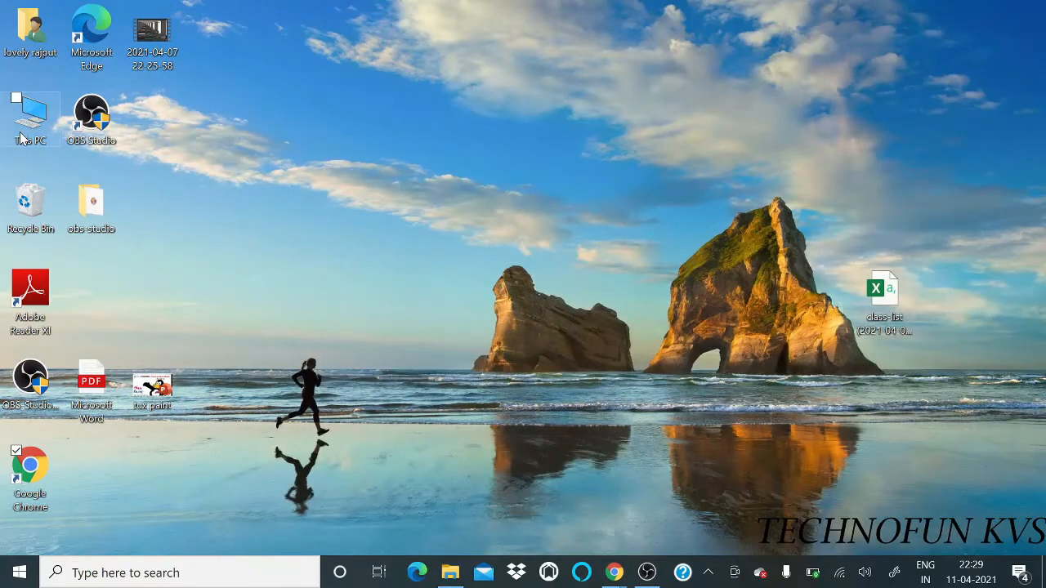
{"action": "right_click", "coordinate": [30, 115]}
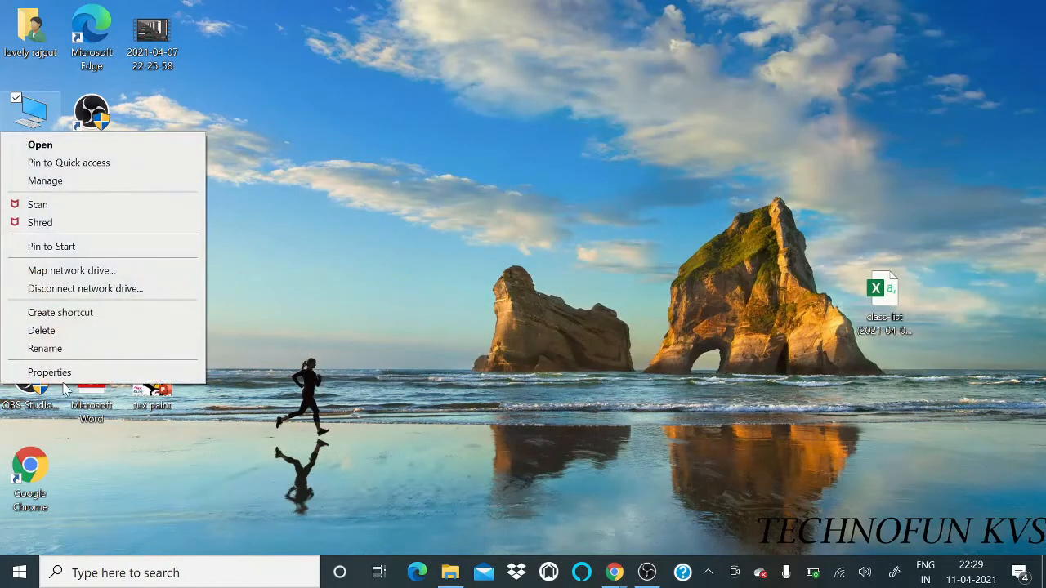
{"action": "left_click", "coordinate": [49, 372]}
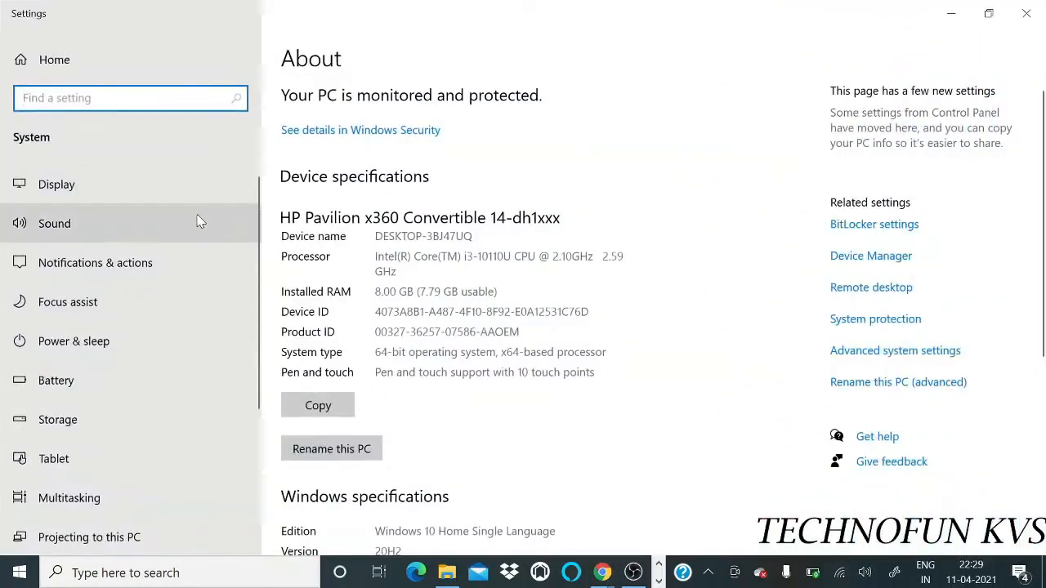
{"action": "scroll", "scroll_direction": "down", "scroll_amount": 3}
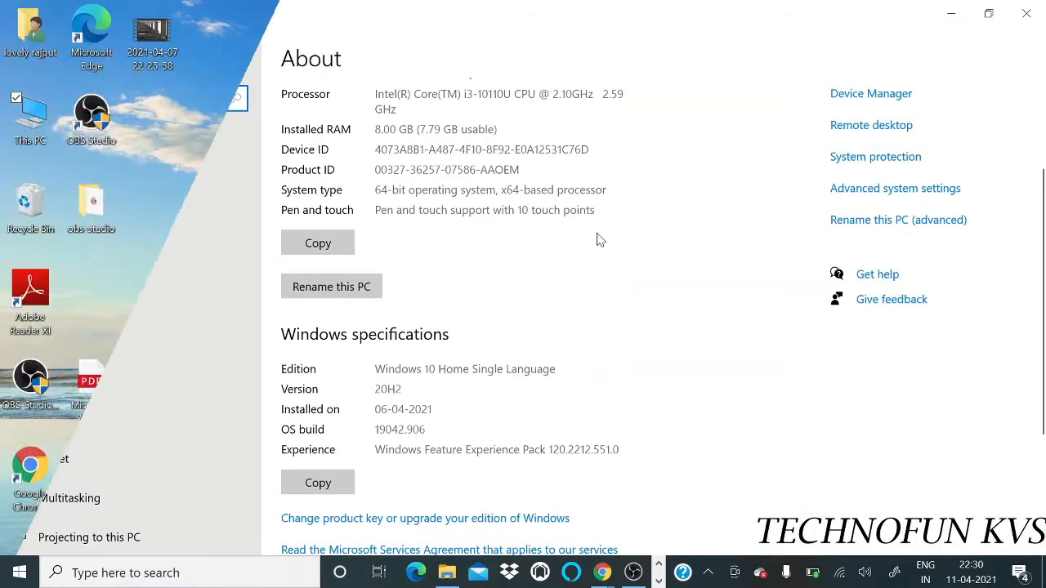
{"action": "left_click", "coordinate": [1027, 14]}
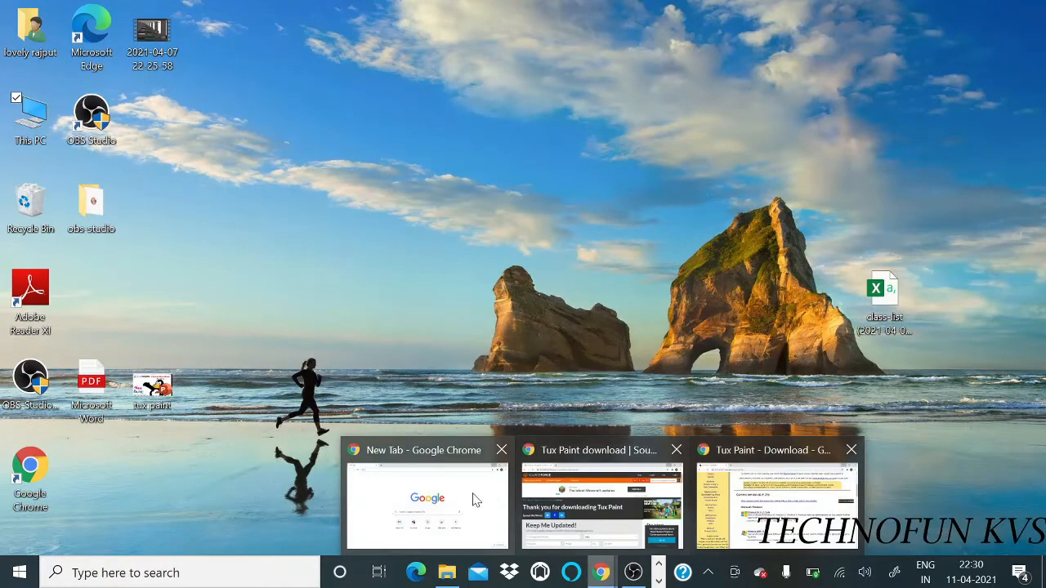
- Download the 64-bit 'Tux Paint 0.9.25 (x86_64)' installer from the Windows 10, 8, 7, Vista page
{"action": "left_click", "coordinate": [775, 503]}
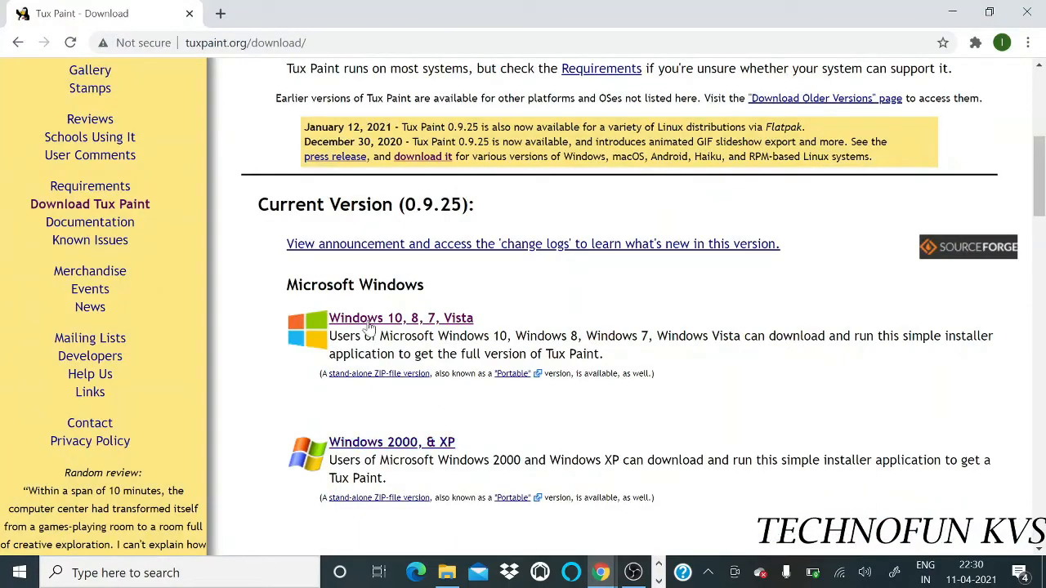
{"action": "left_click", "coordinate": [400, 318]}
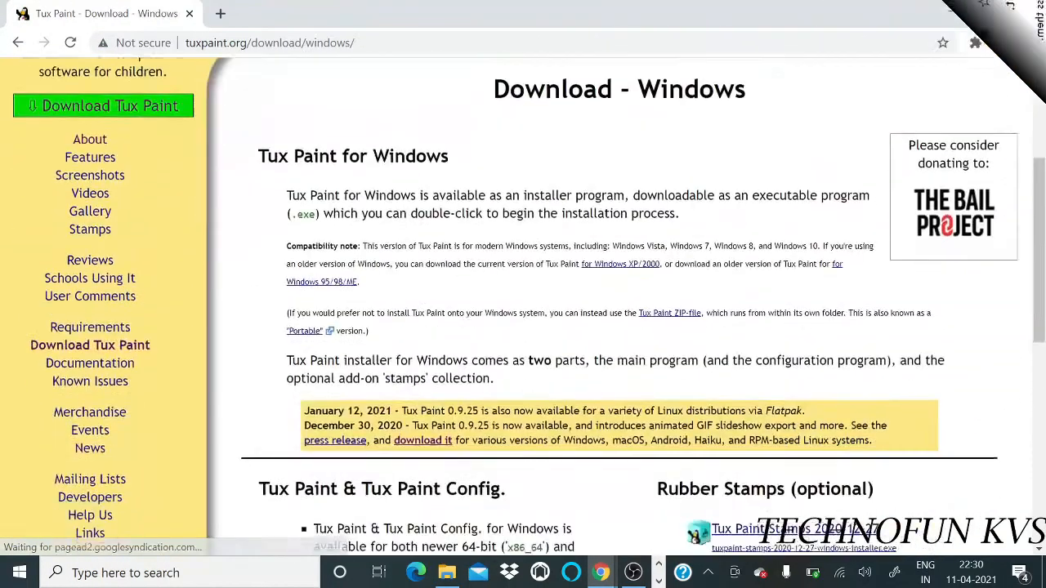
{"action": "scroll", "scroll_direction": "down", "scroll_amount": 3}
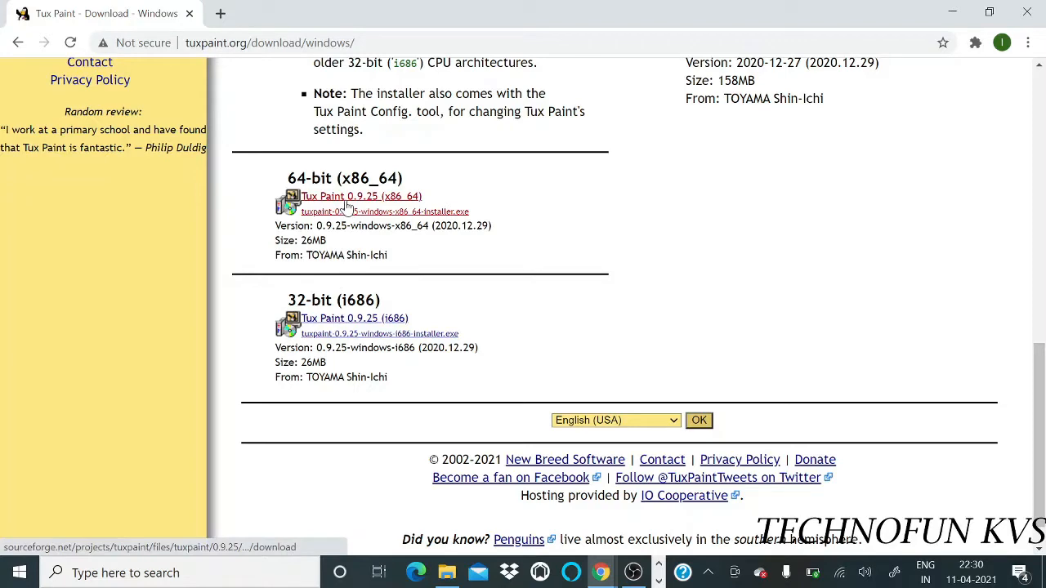
{"action": "left_click", "coordinate": [361, 196]}
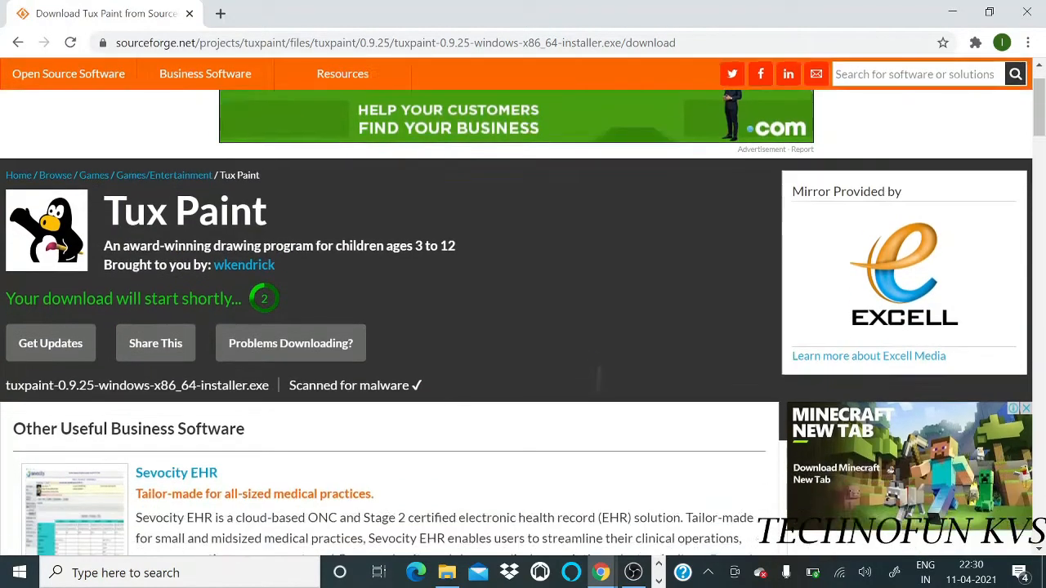
{"action": "scroll", "scroll_direction": "up", "scroll_amount": 3}
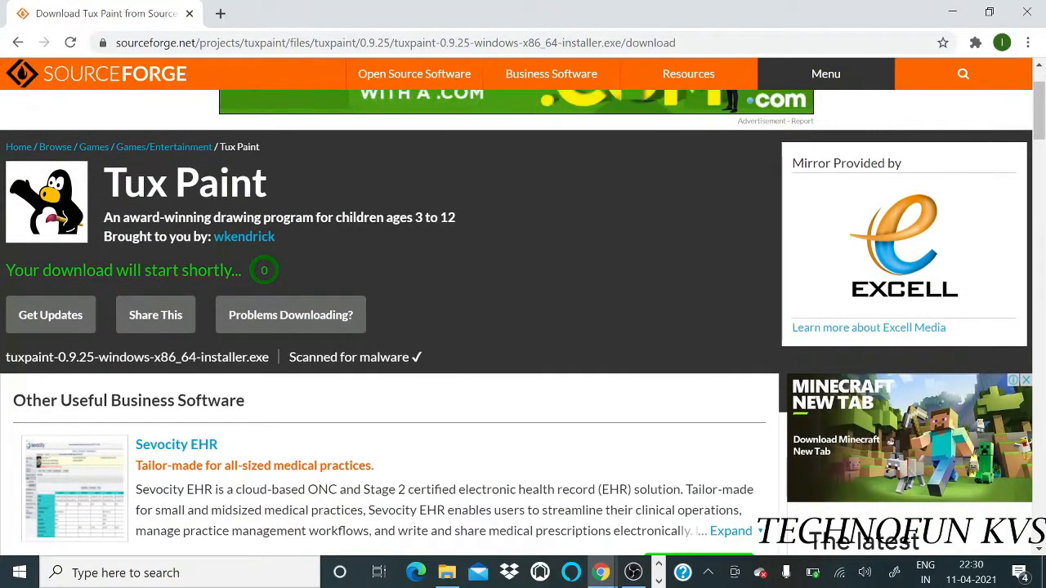
{"action": "scroll", "scroll_direction": "down", "scroll_amount": 3}
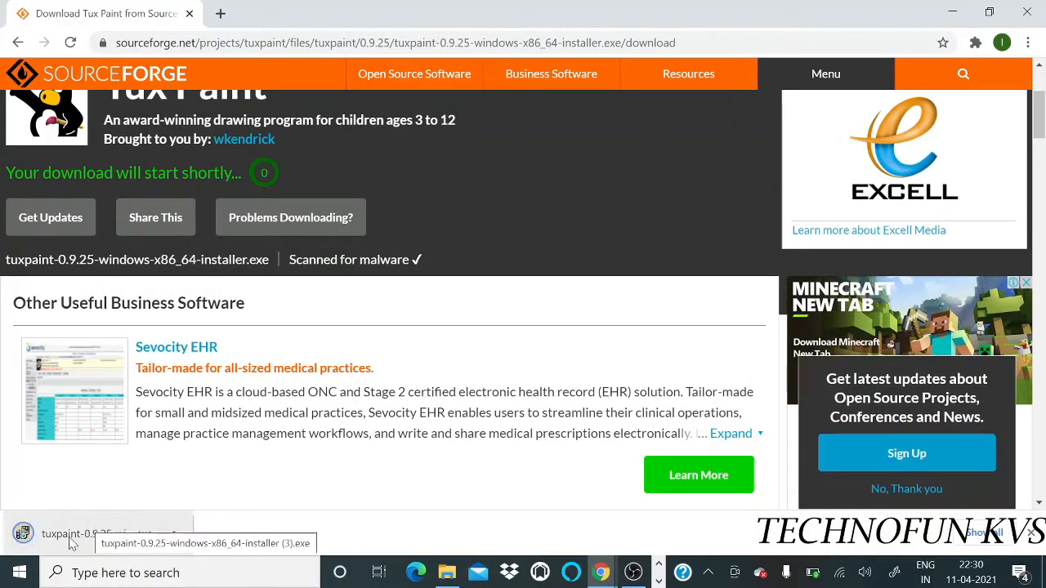
{"action": "mouse_move", "coordinate": [153, 524]}
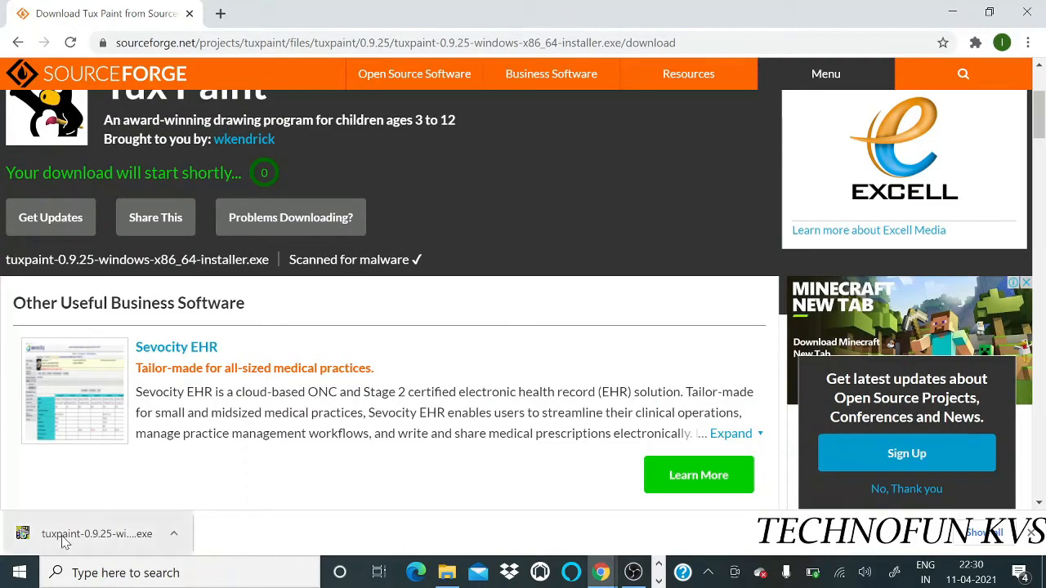
- Run the downloaded tuxpaint .exe installer from Chrome's download bar
{"action": "left_click", "coordinate": [97, 533]}
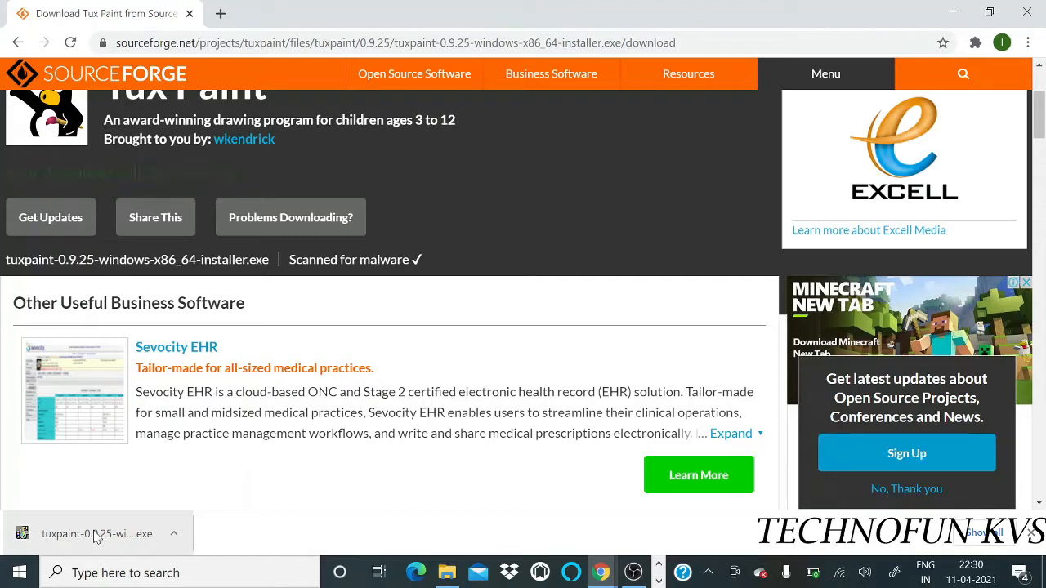
{"action": "left_click", "coordinate": [96, 533]}
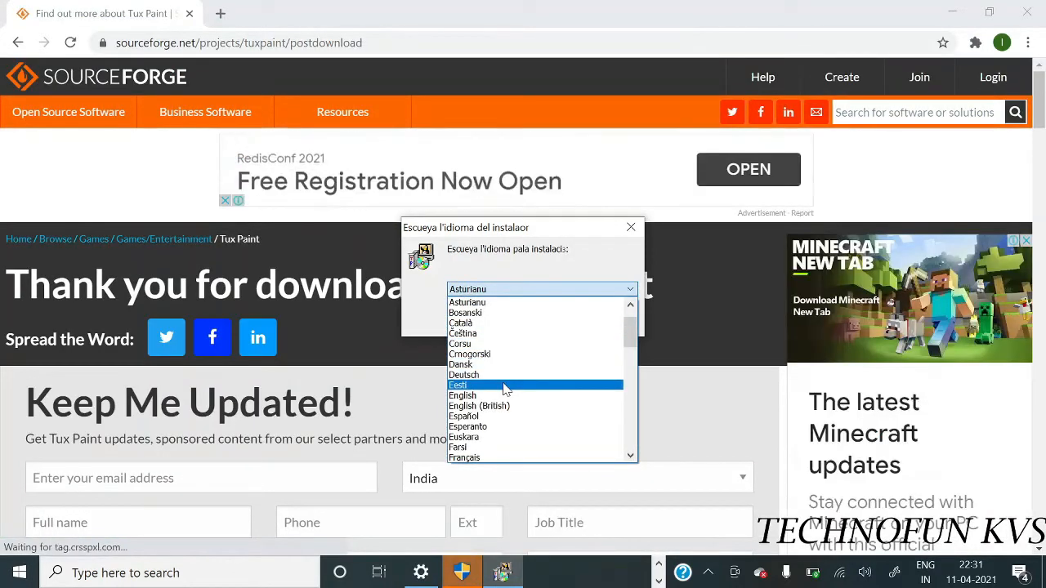
- Set English as the installer language and accept the license agreement
{"action": "left_click", "coordinate": [462, 395]}
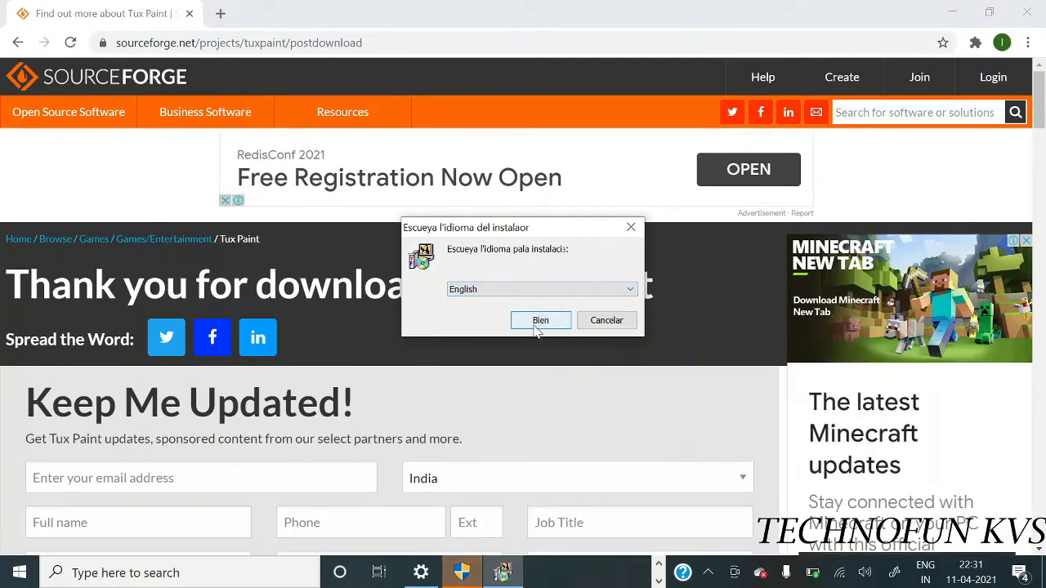
{"action": "left_click", "coordinate": [540, 320]}
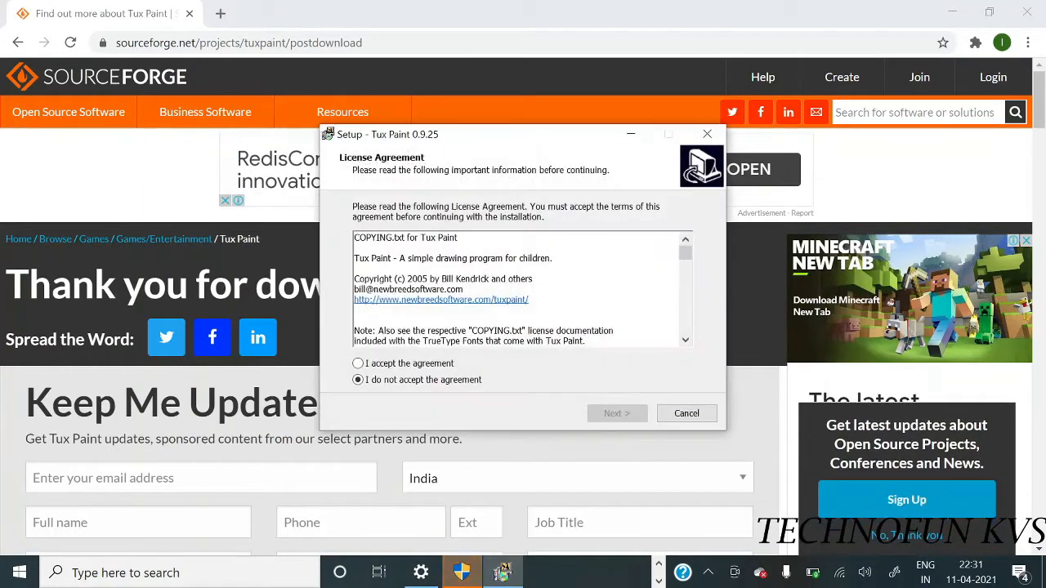
{"action": "left_click", "coordinate": [358, 363]}
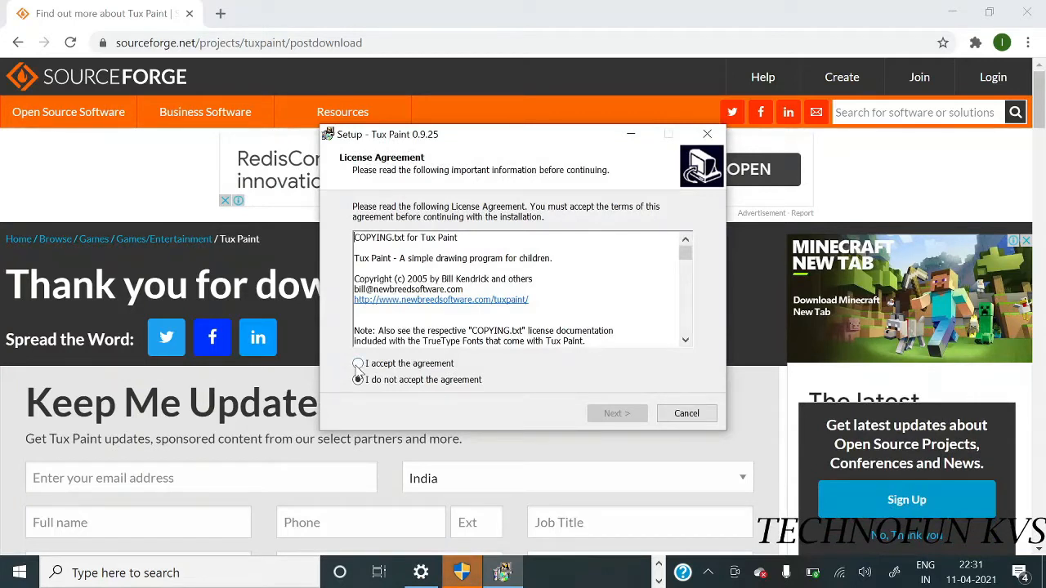
{"action": "left_click", "coordinate": [358, 362]}
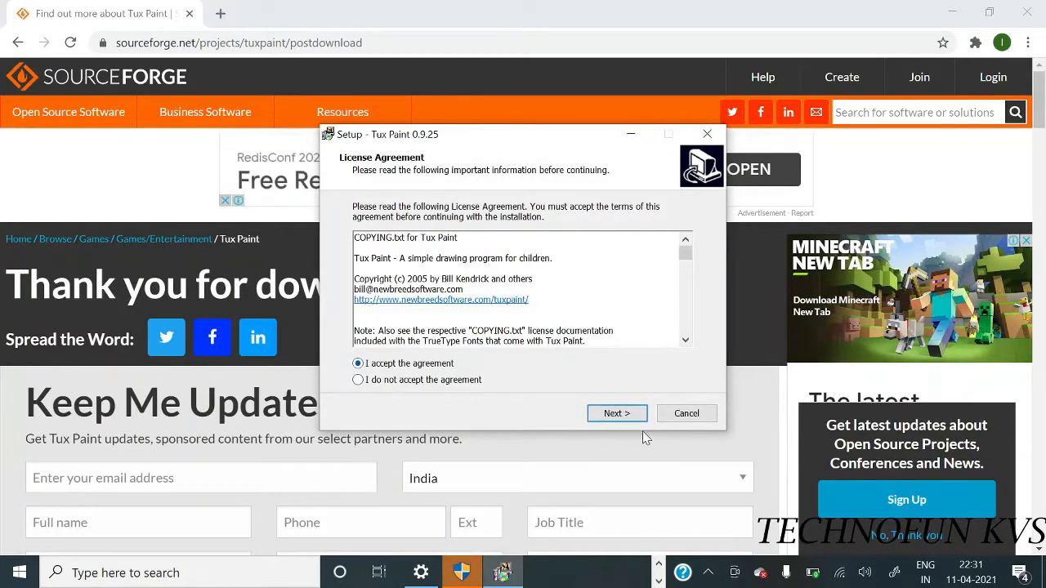
{"action": "left_click", "coordinate": [617, 413]}
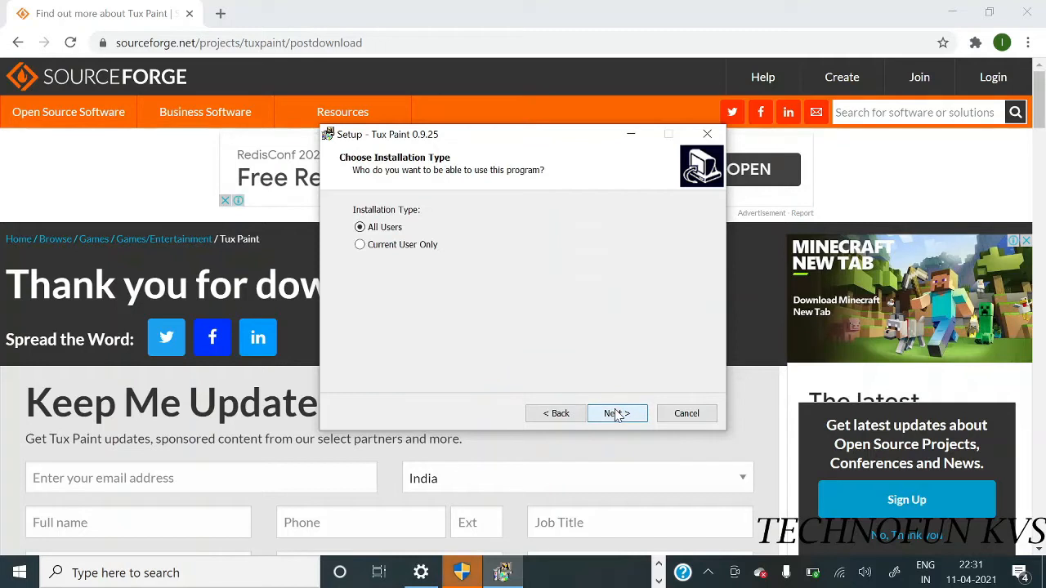
- Keep all-users install, default folders and desktop shortcut, and start installing
{"action": "left_click", "coordinate": [612, 413]}
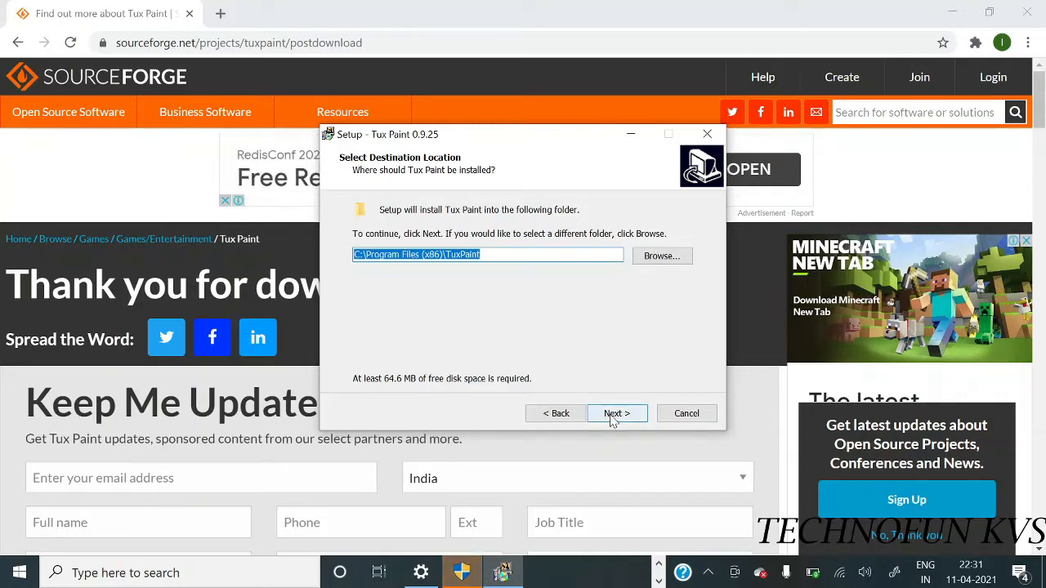
{"action": "left_click", "coordinate": [617, 413]}
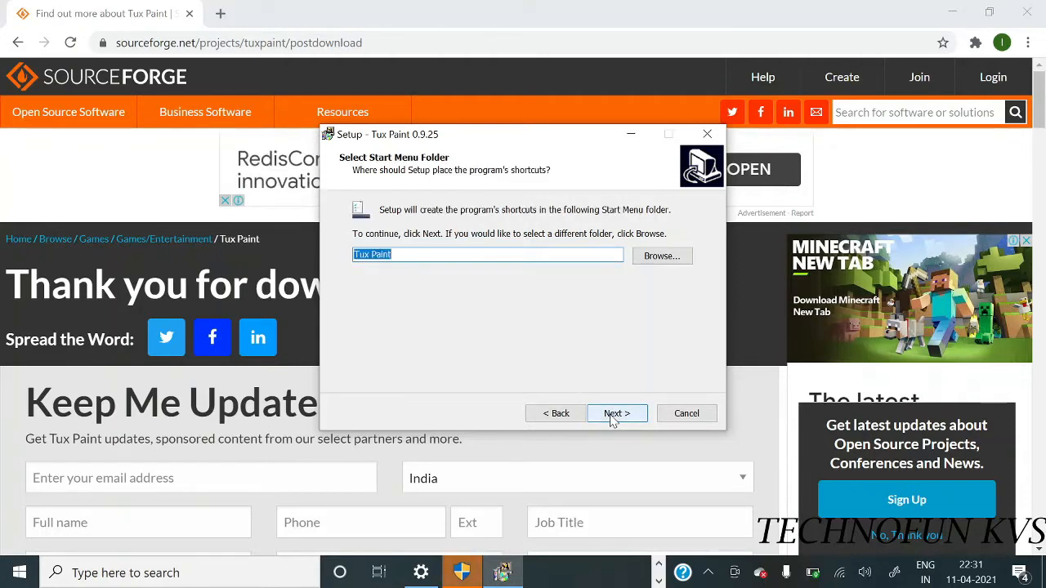
{"action": "left_click", "coordinate": [617, 413]}
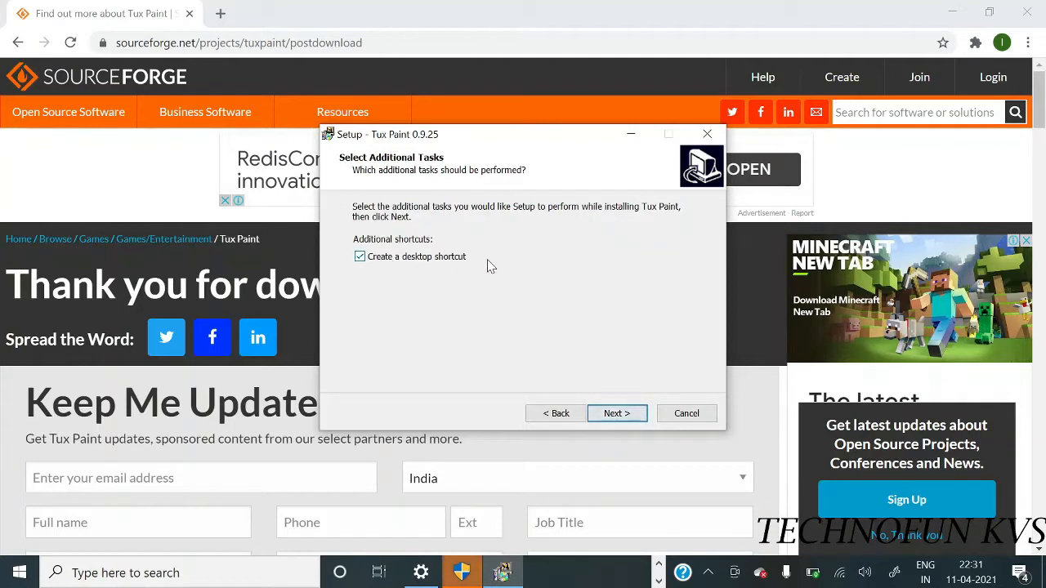
{"action": "mouse_move", "coordinate": [617, 413]}
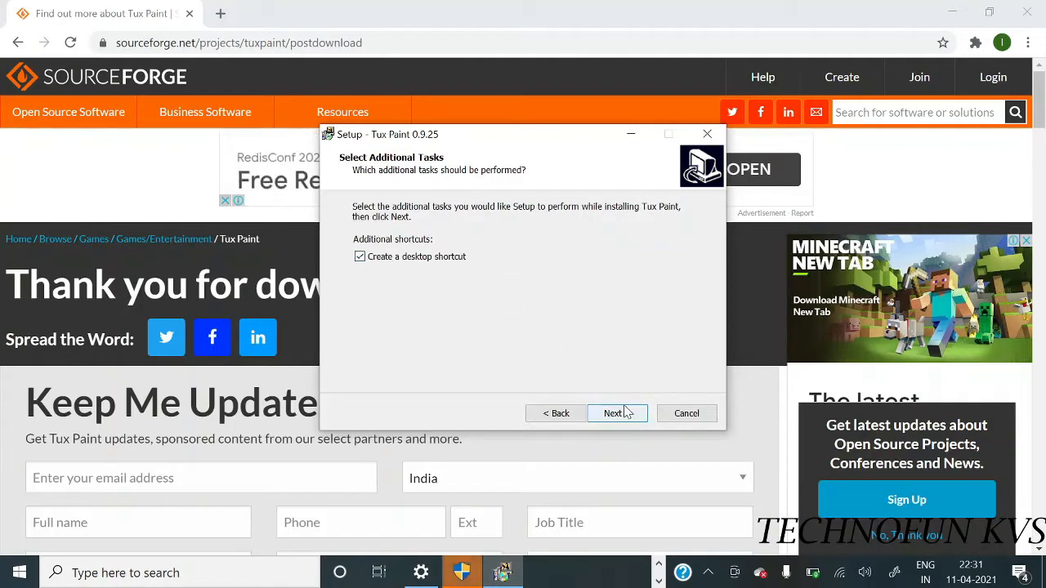
{"action": "left_click", "coordinate": [617, 413]}
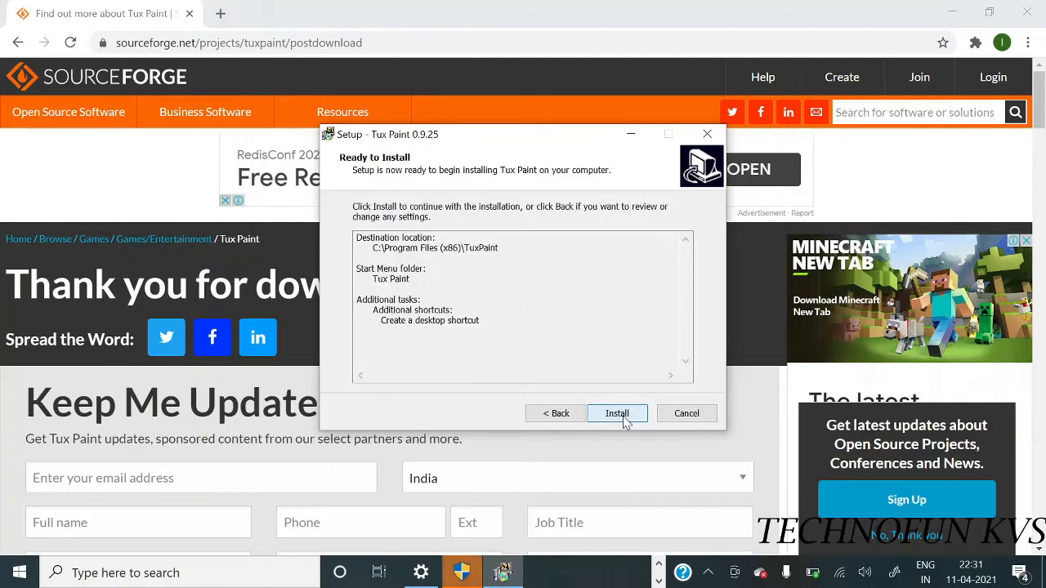
{"action": "left_click", "coordinate": [617, 413]}
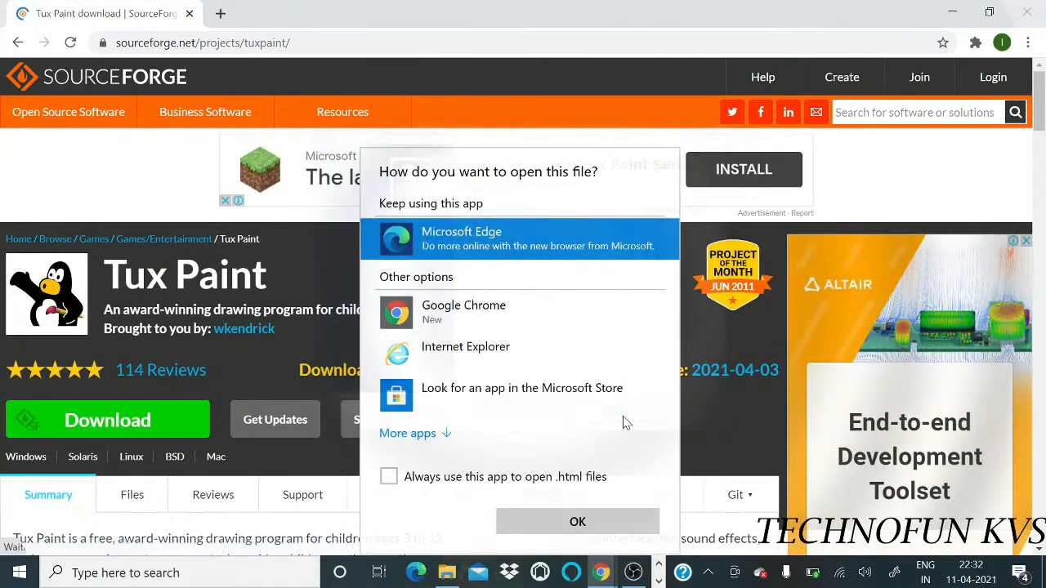
{"action": "mouse_move", "coordinate": [535, 346]}
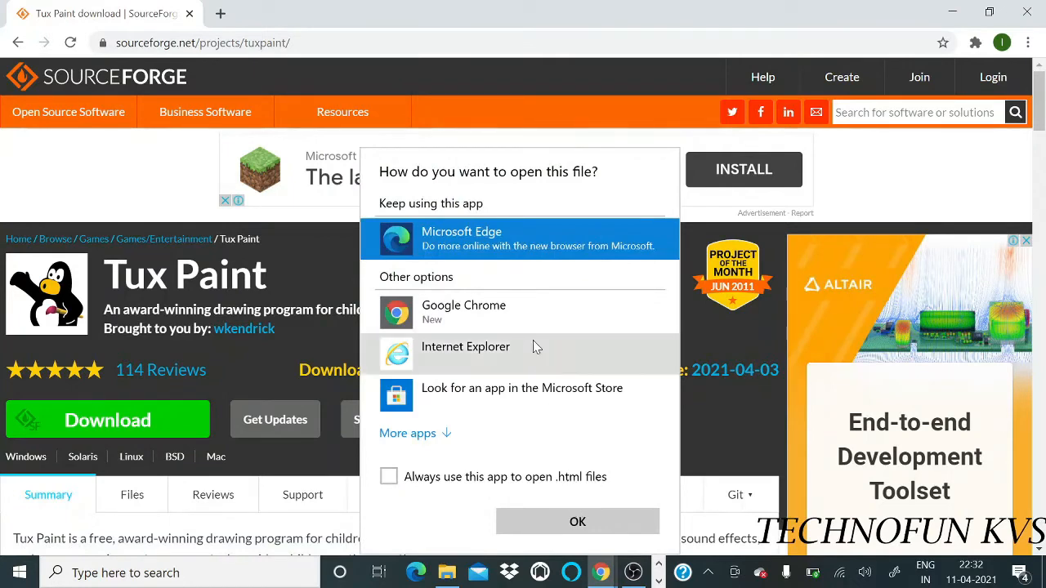
- Open the Tux Paint 0.9.25 README in Google Chrome
{"action": "left_click", "coordinate": [464, 311]}
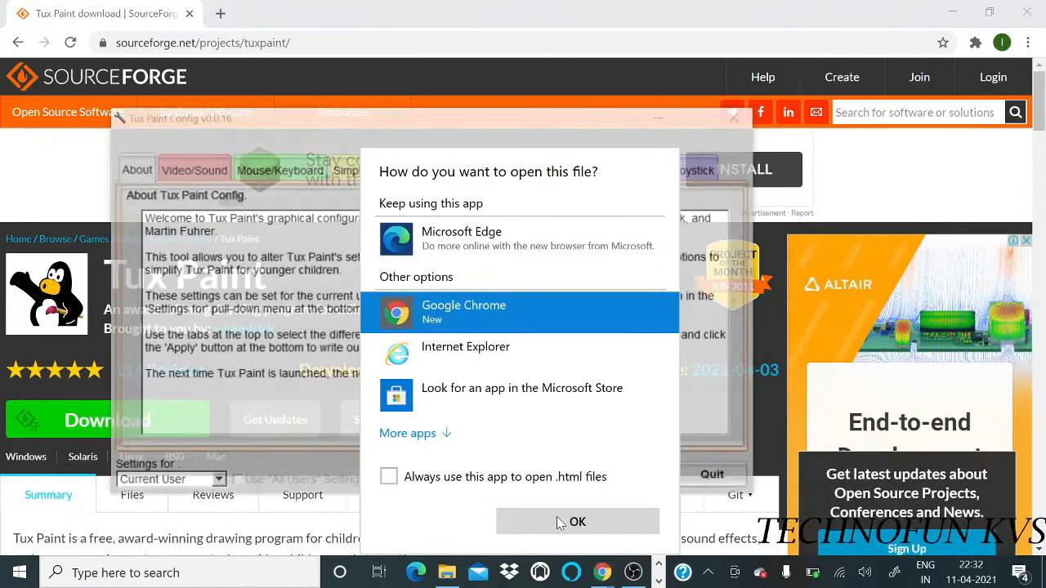
{"action": "left_click", "coordinate": [577, 521]}
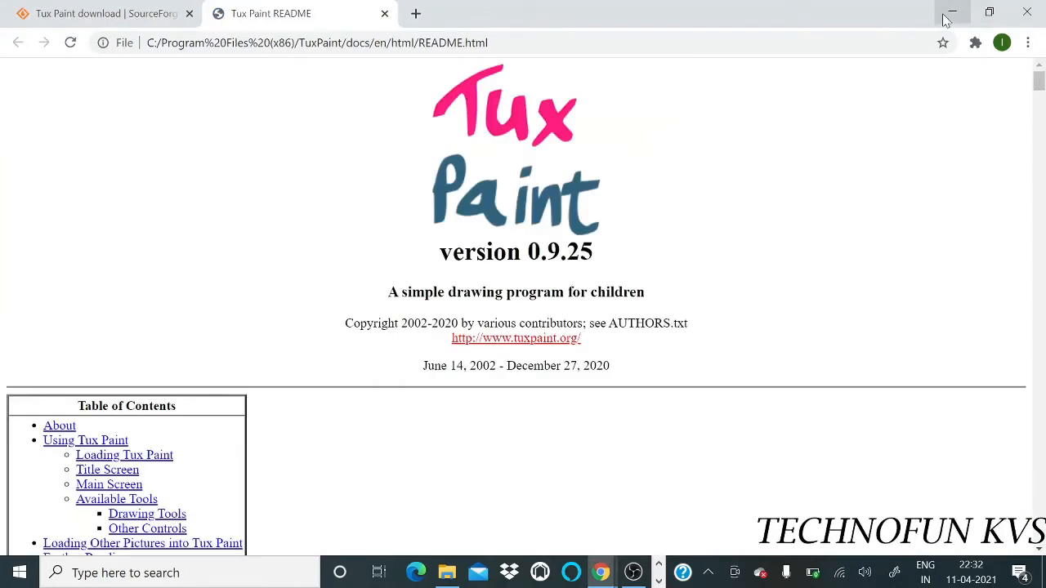
{"action": "mouse_move", "coordinate": [662, 18]}
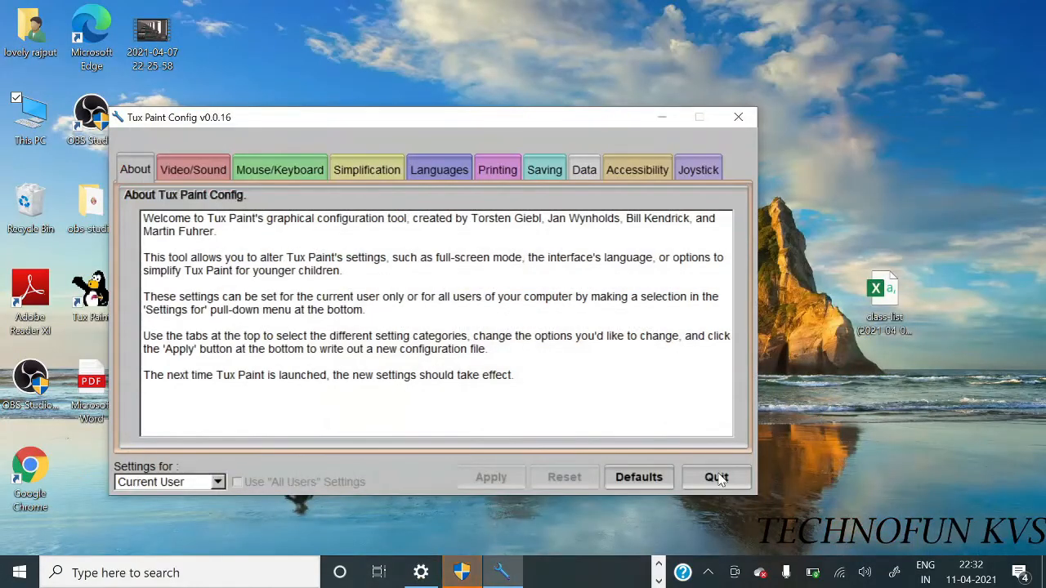
- Quit the Tux Paint Config tool
{"action": "left_click", "coordinate": [717, 478]}
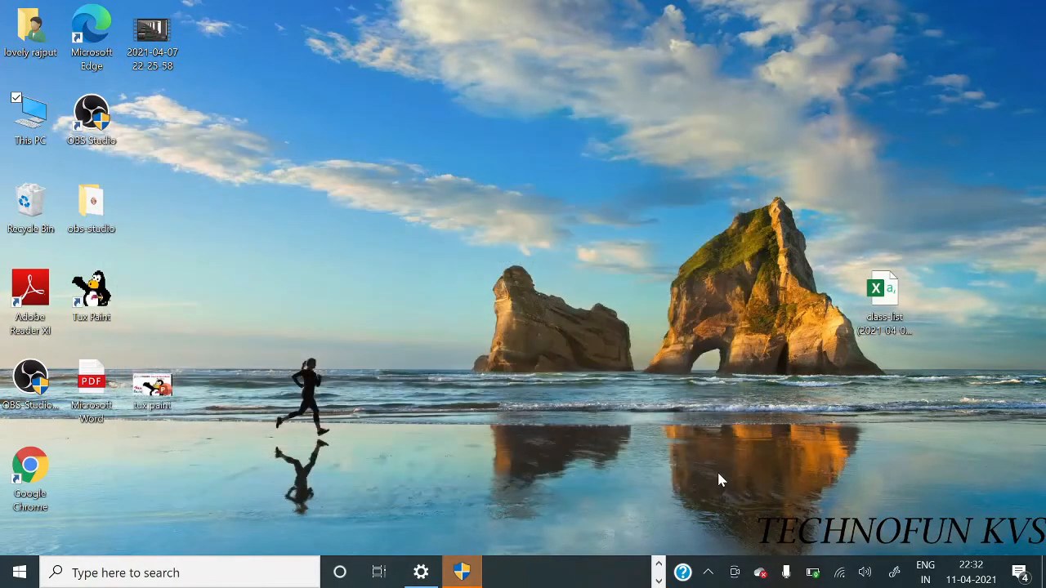
{"action": "mouse_move", "coordinate": [127, 303]}
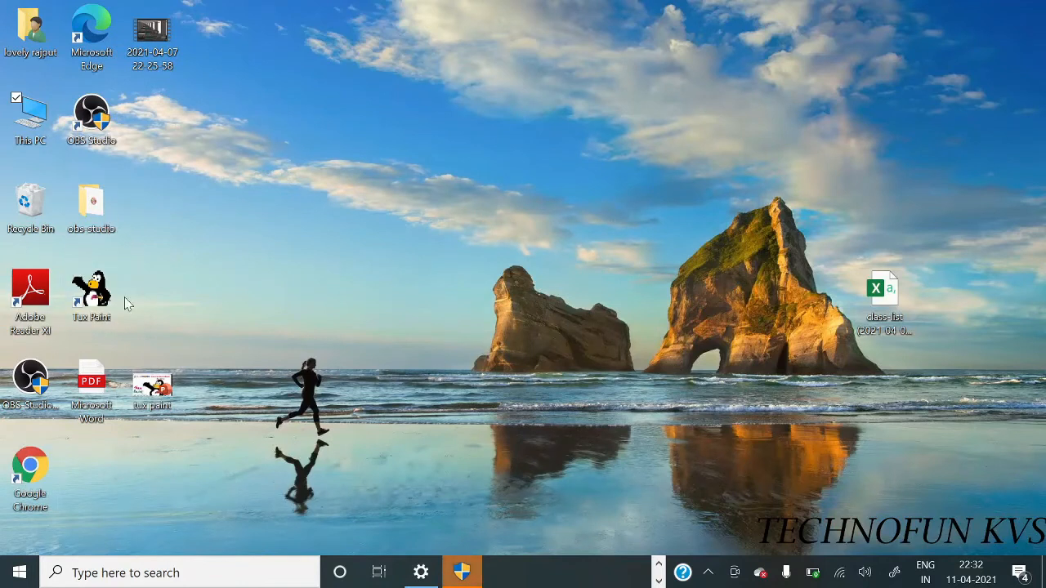
{"action": "mouse_move", "coordinate": [100, 248]}
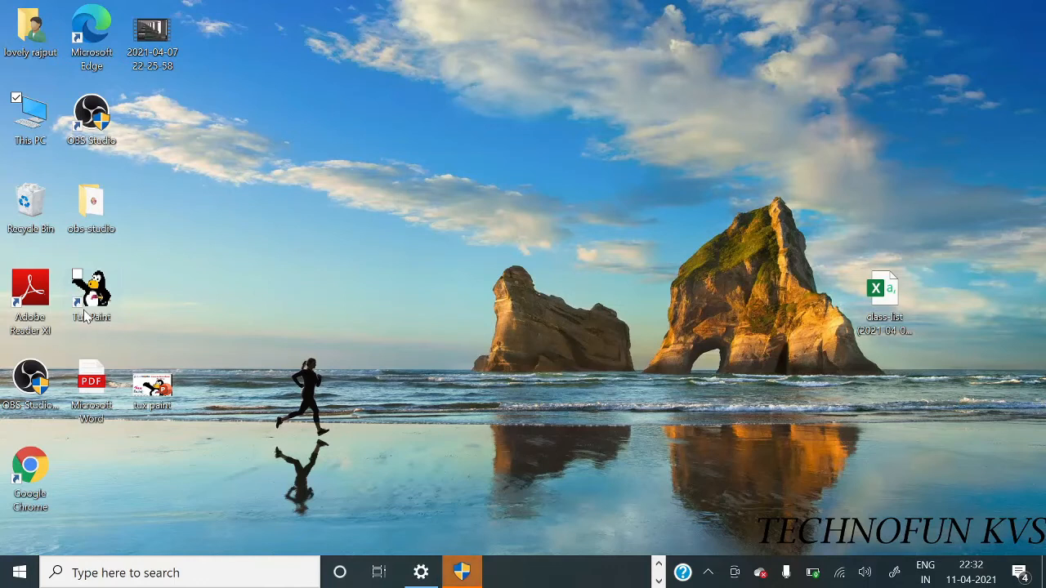
{"action": "mouse_move", "coordinate": [92, 294]}
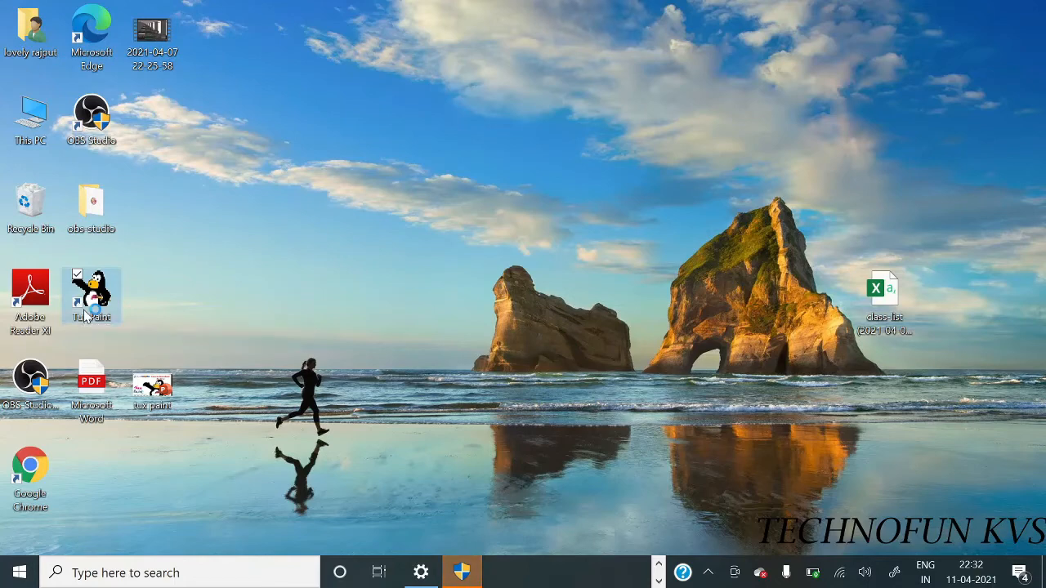
- Launch Tux Paint from its new desktop shortcut
{"action": "double_click", "coordinate": [91, 294]}
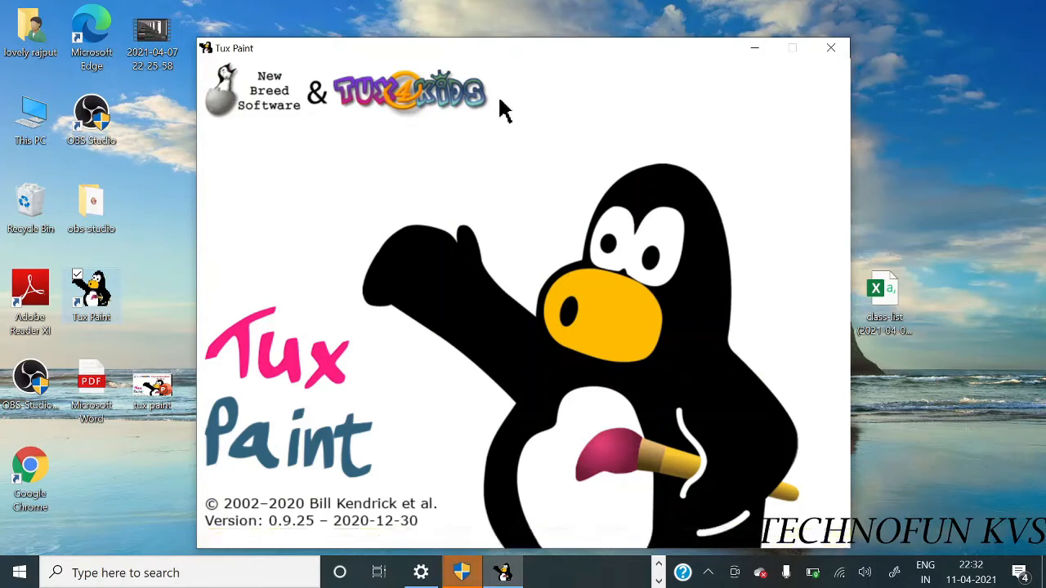
{"action": "mouse_move", "coordinate": [543, 180]}
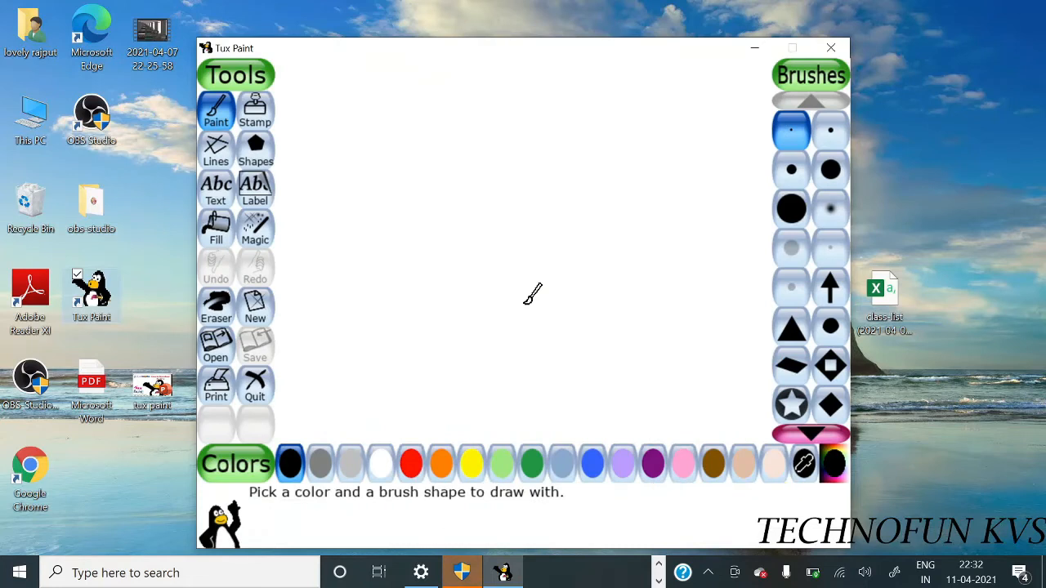
{"action": "mouse_move", "coordinate": [867, 42]}
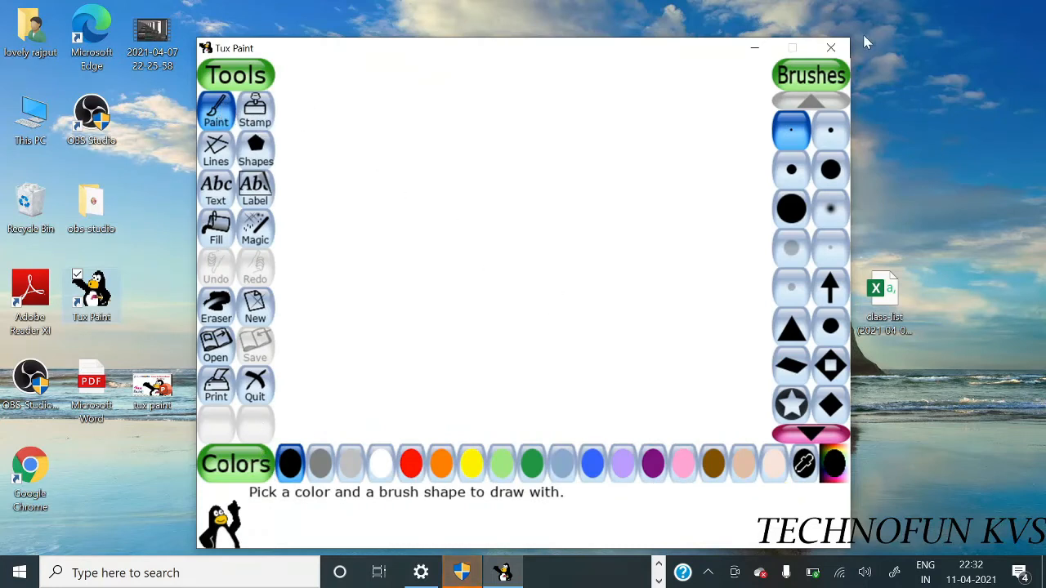
{"action": "mouse_move", "coordinate": [667, 309]}
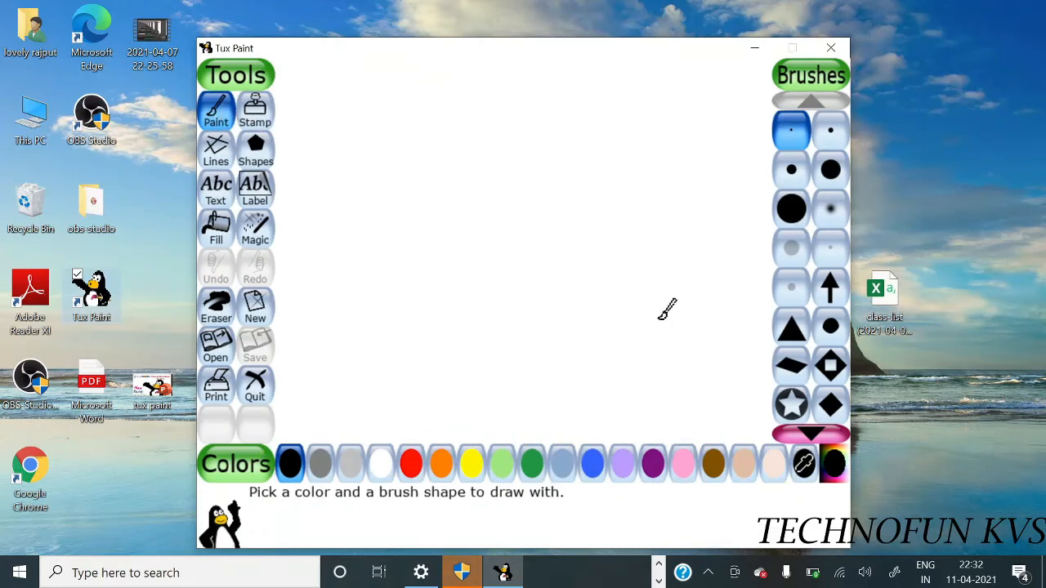